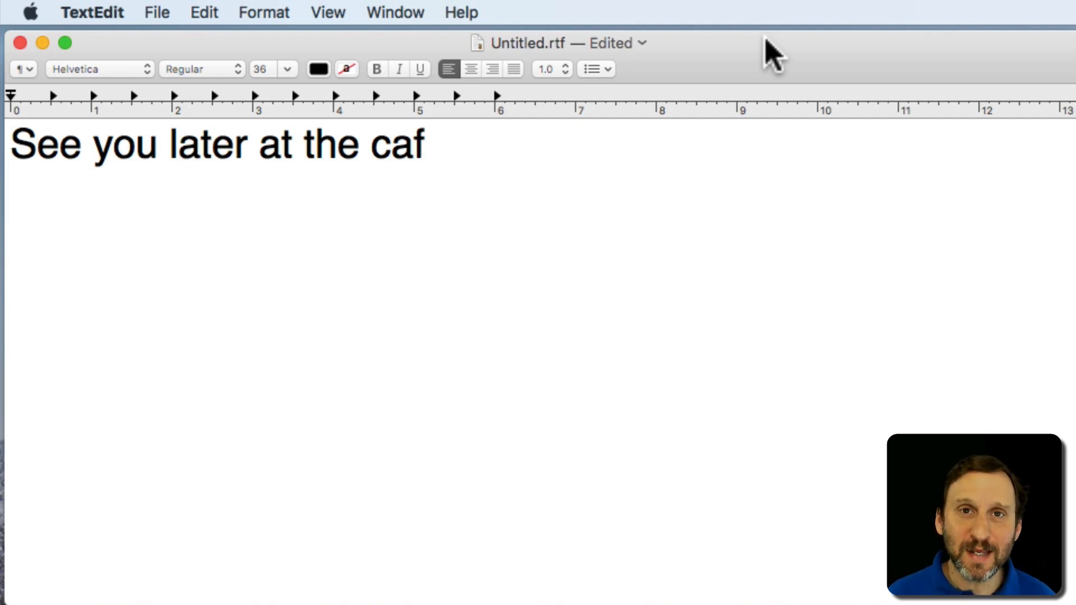
End the sentence with an accented é and a period: 'café.'
type("e")
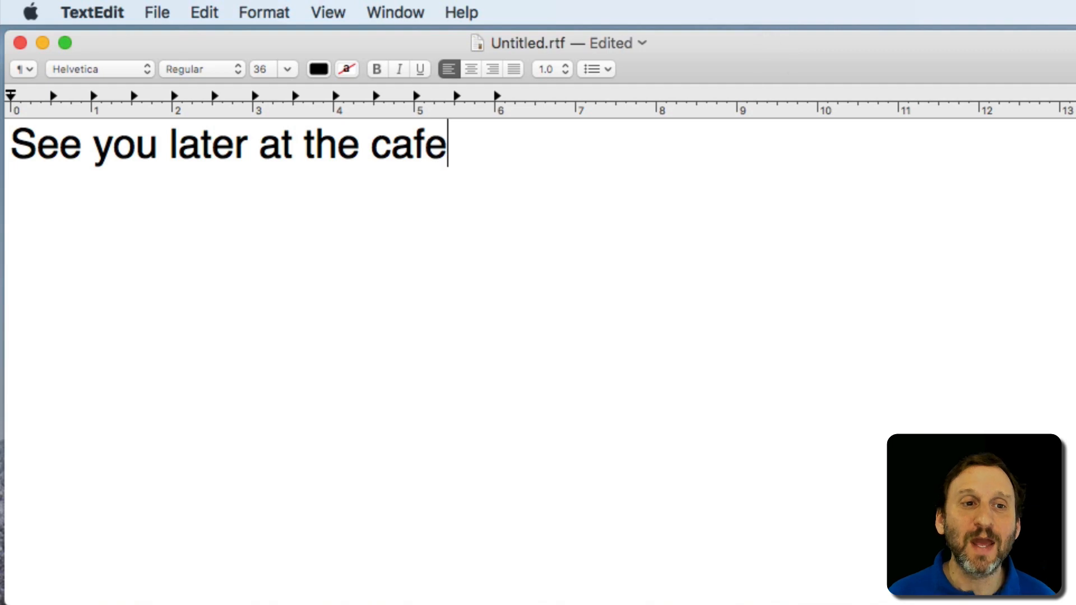
key("e")
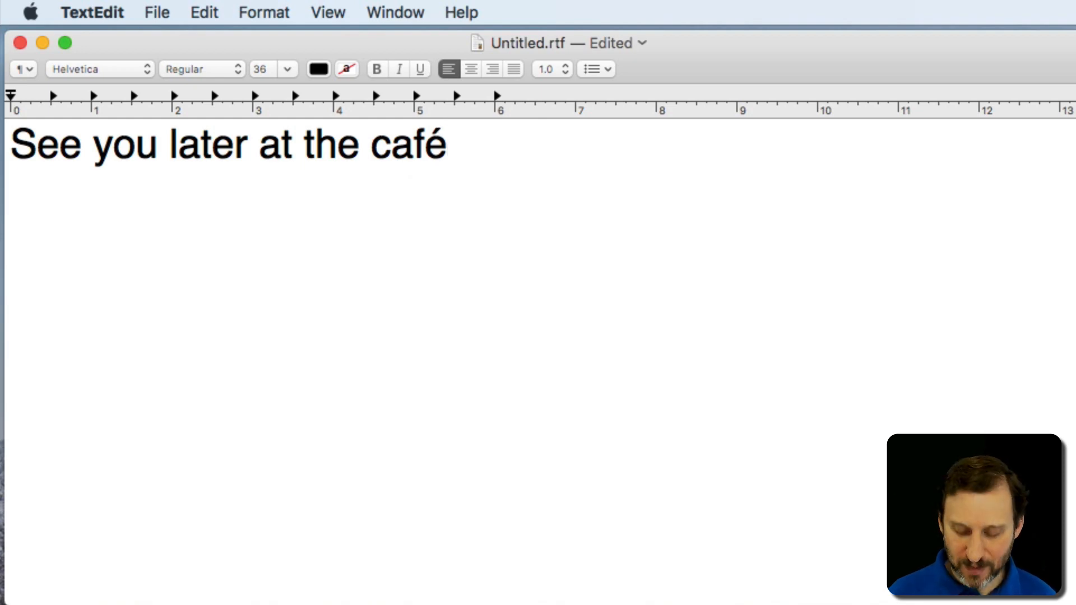
type(".")
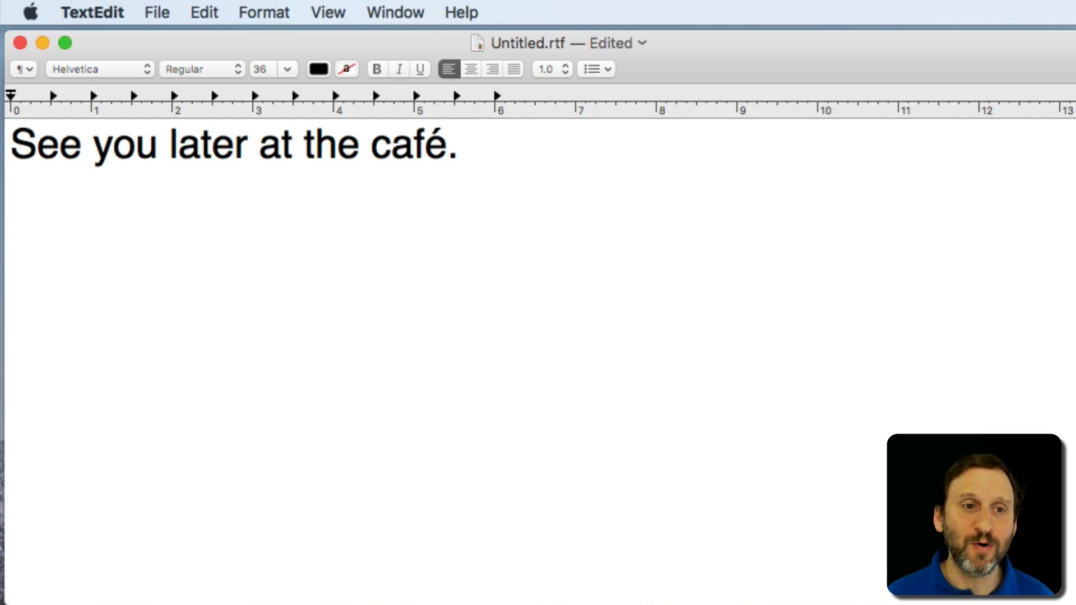
Preview accent variants for o, i and c, then delete the trial letter
type("o")
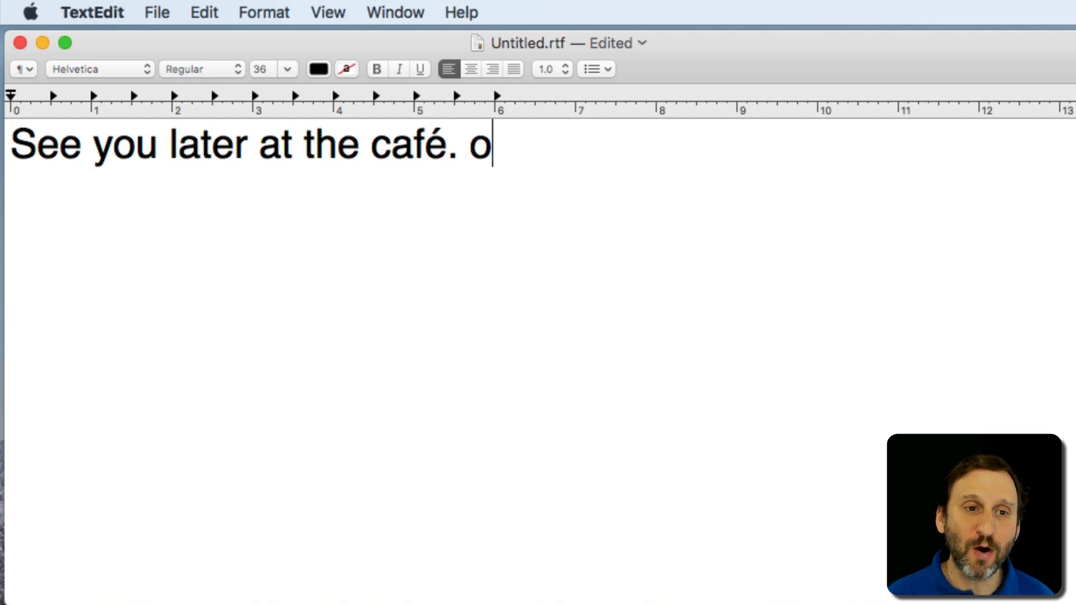
key("o")
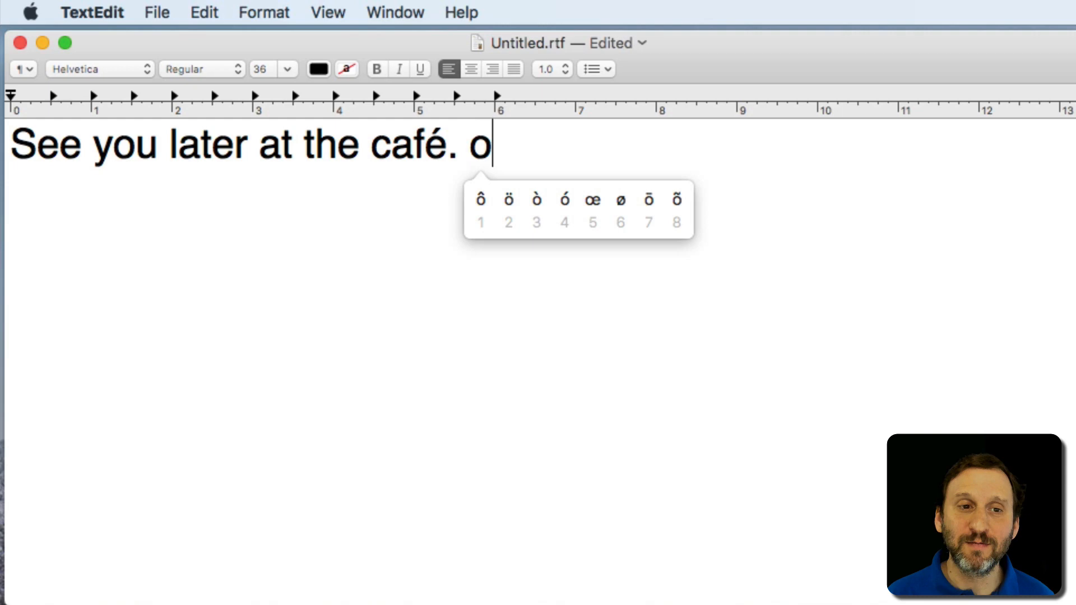
type("i")
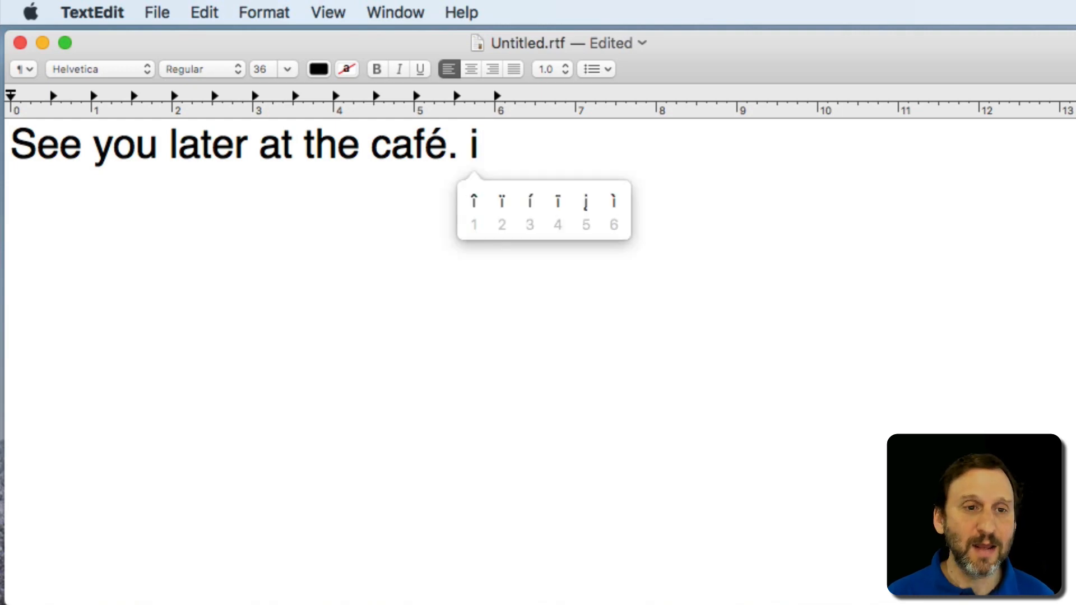
type("c")
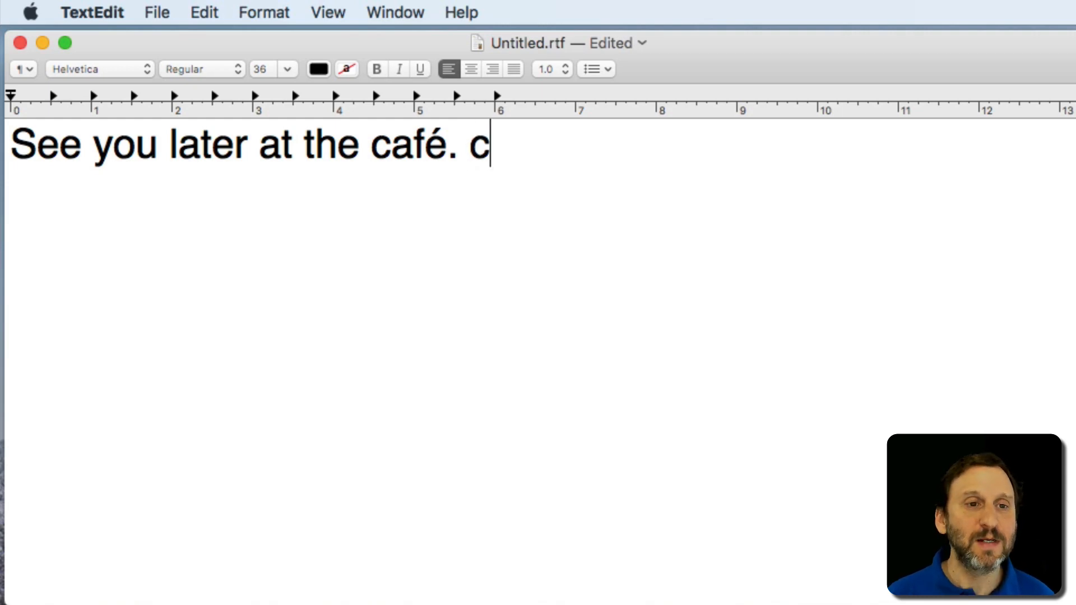
key("c")
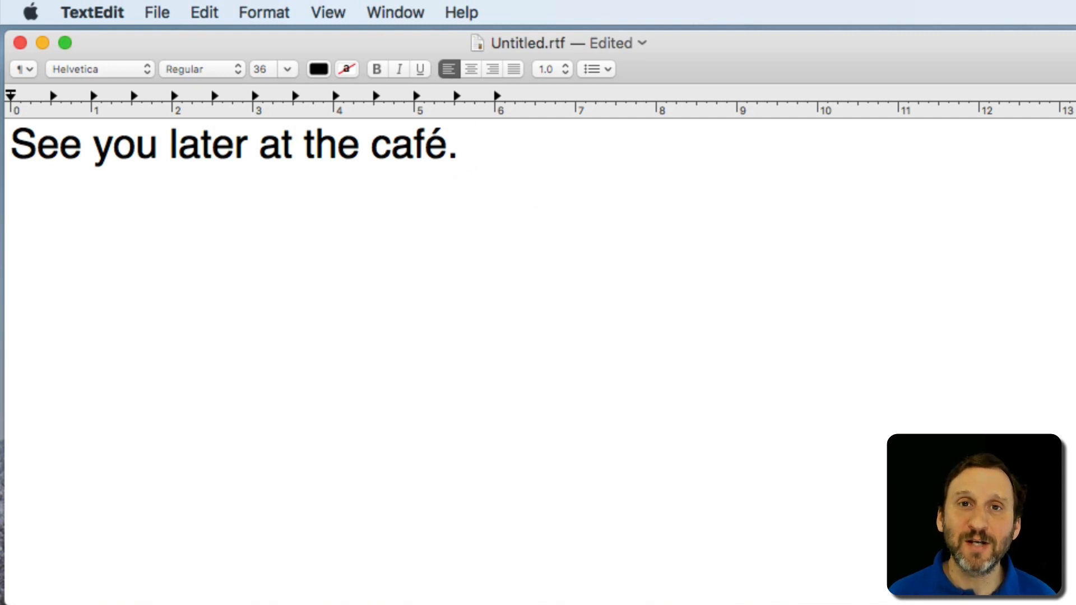
left_click(471, 144)
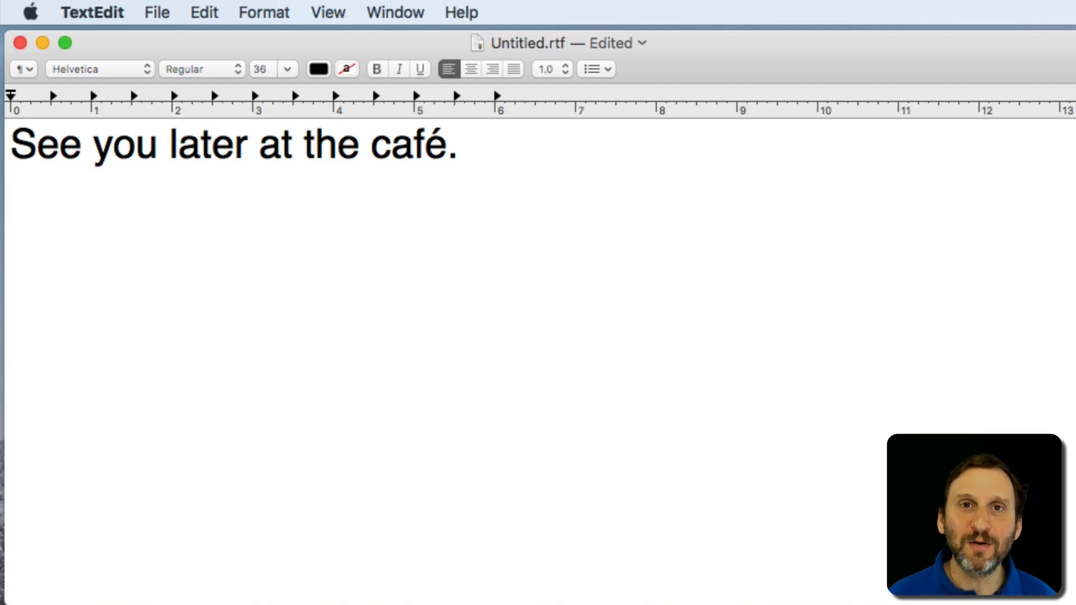
left_click(470, 146)
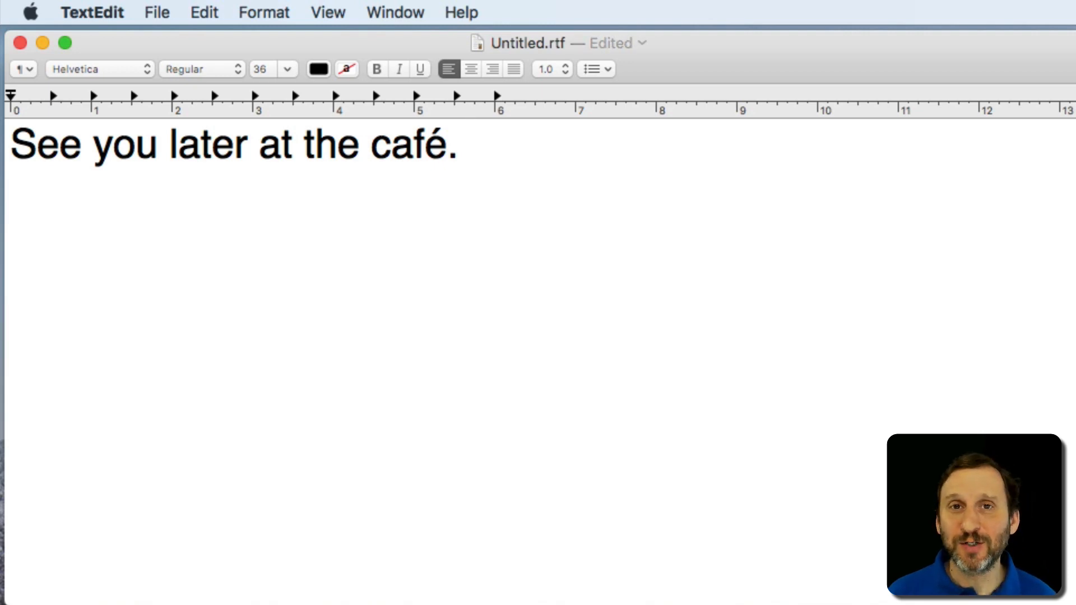
left_click(470, 144)
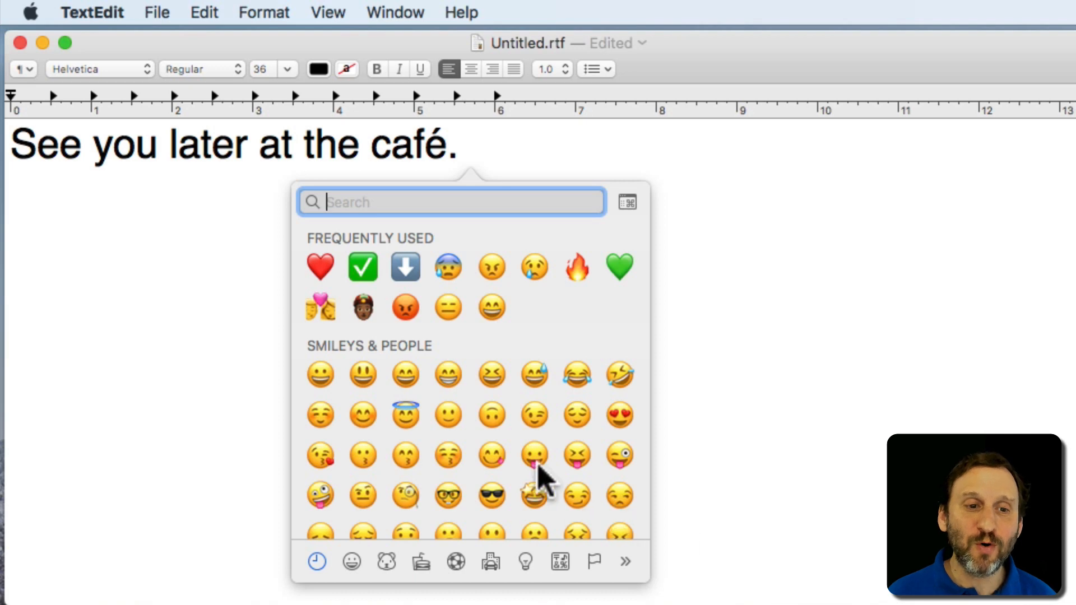
Browse the emoji list and Food & Drink and Activity categories, returning to Frequently Used
scroll("down", 3)
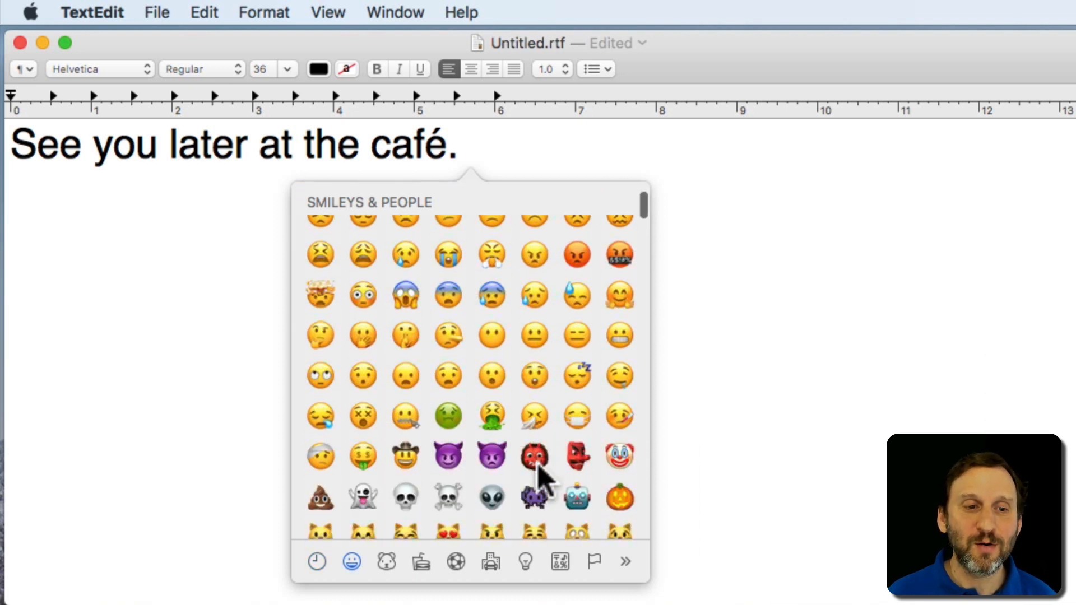
scroll("down", 3)
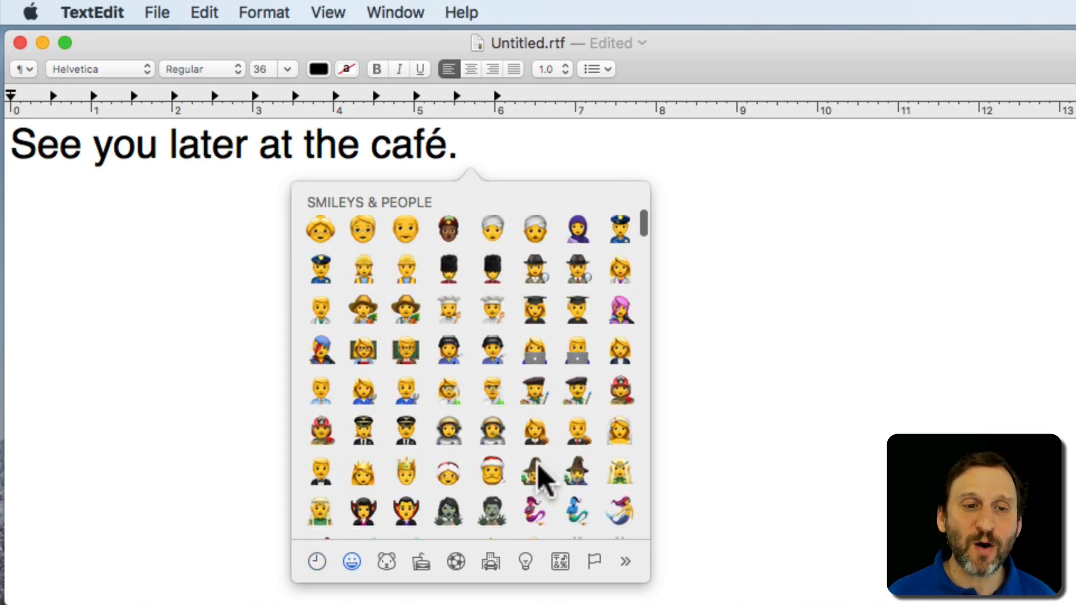
scroll("down", 3)
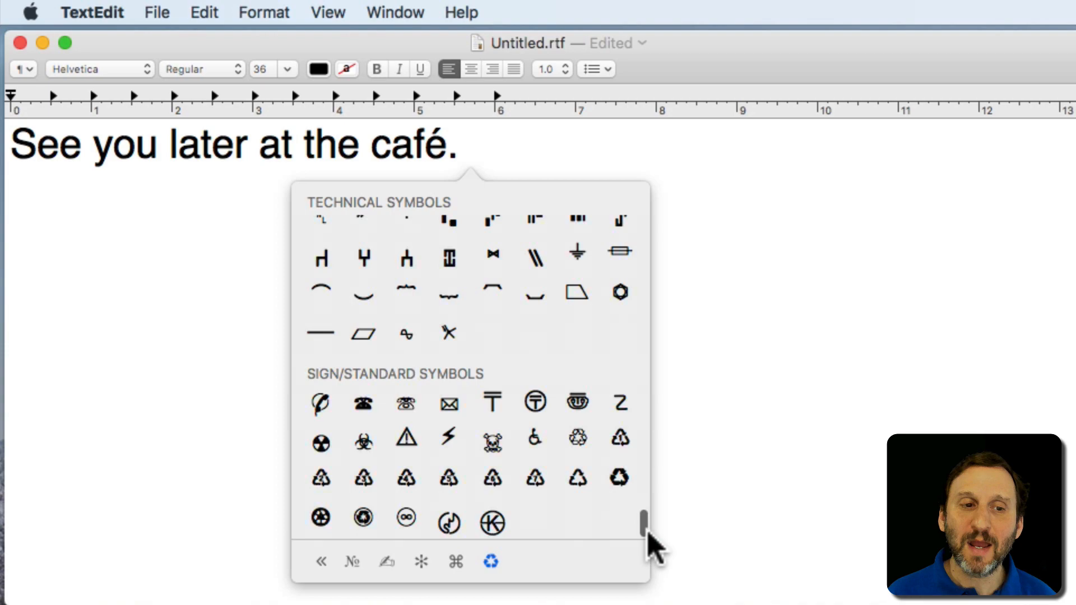
left_click(623, 202)
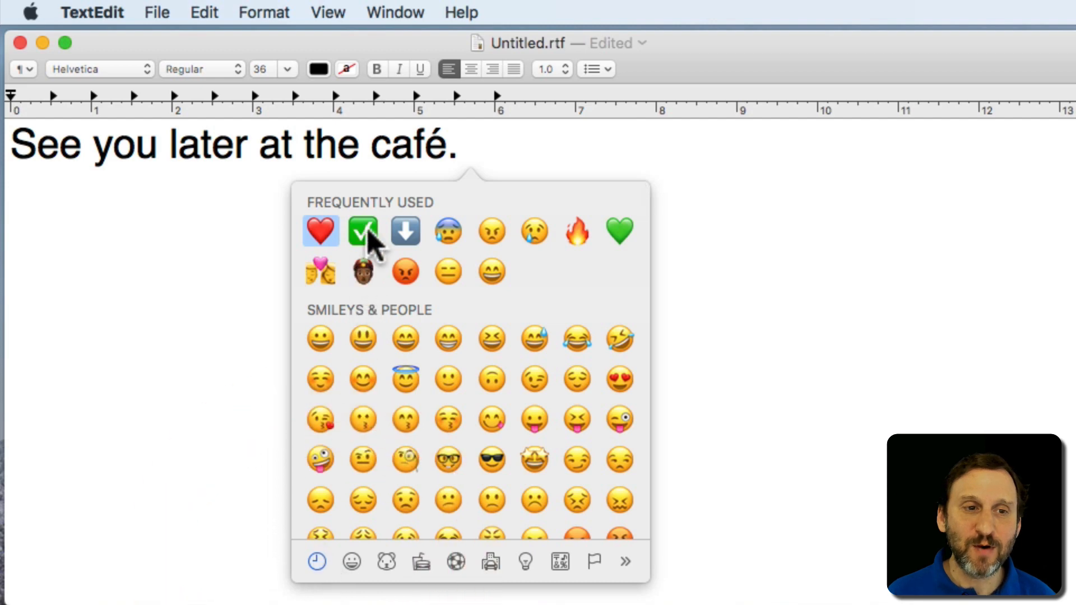
left_click(351, 561)
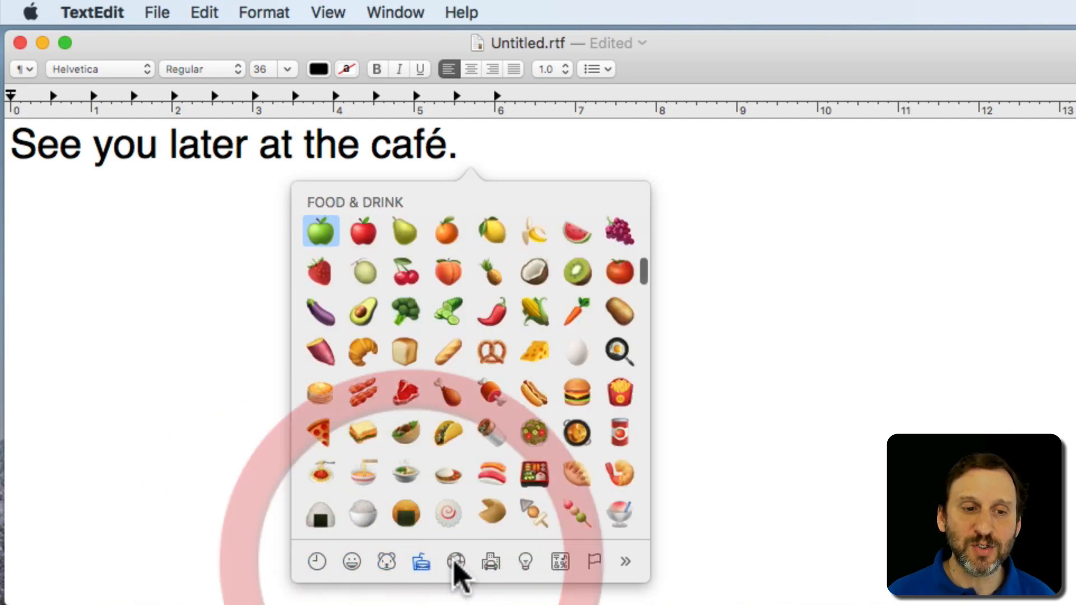
left_click(454, 562)
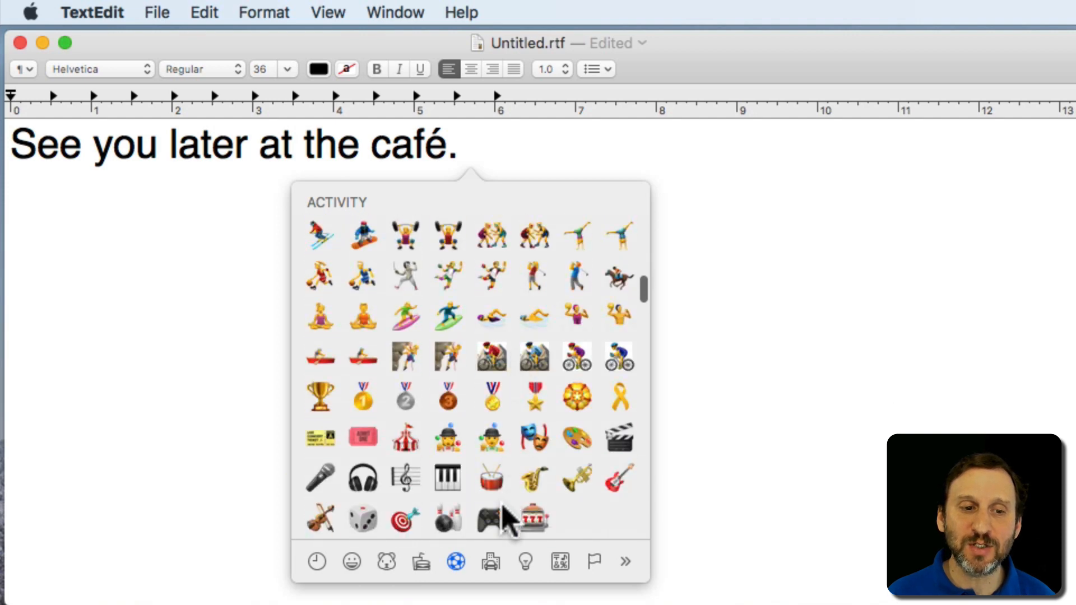
left_click(560, 561)
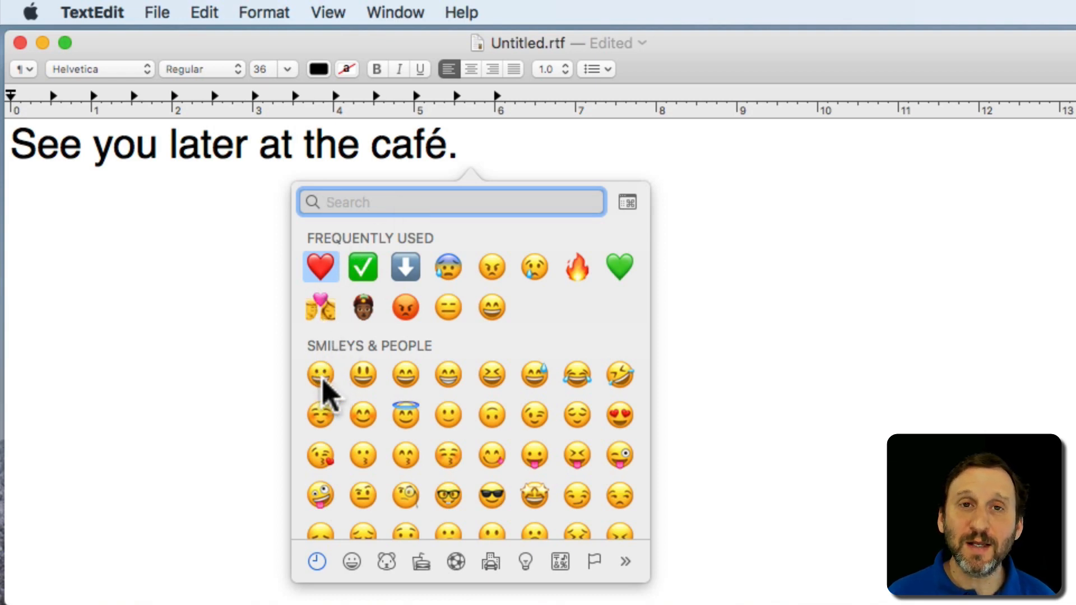
Insert a grinning face emoji after the sentence, then delete it
left_click(320, 374)
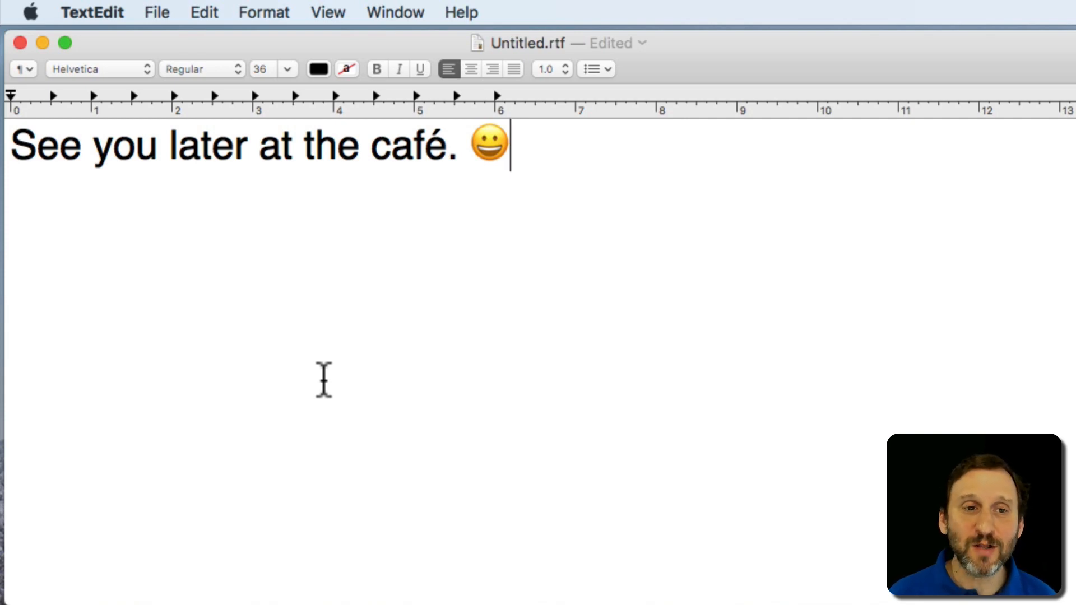
key("backspace")
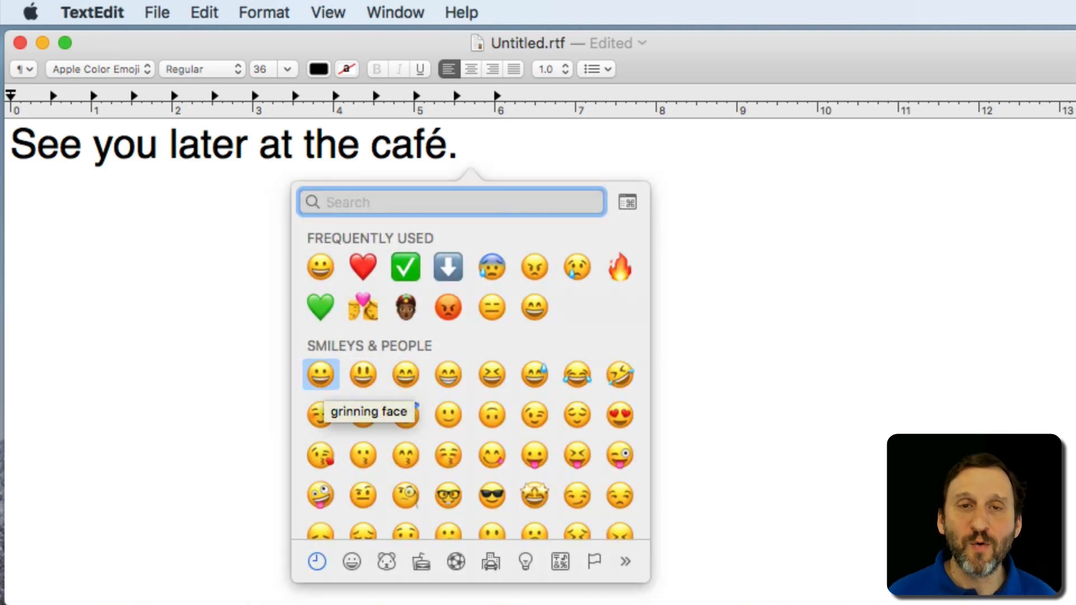
Search the emoji viewer for 'heart' and pick the broken heart emoji
type("heart")
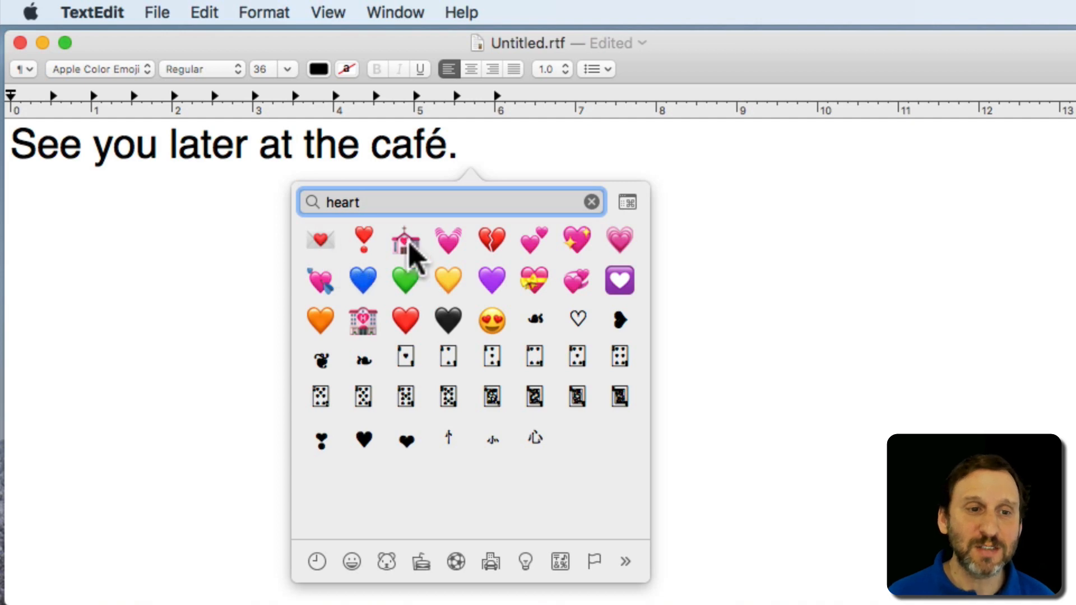
mouse_move(497, 326)
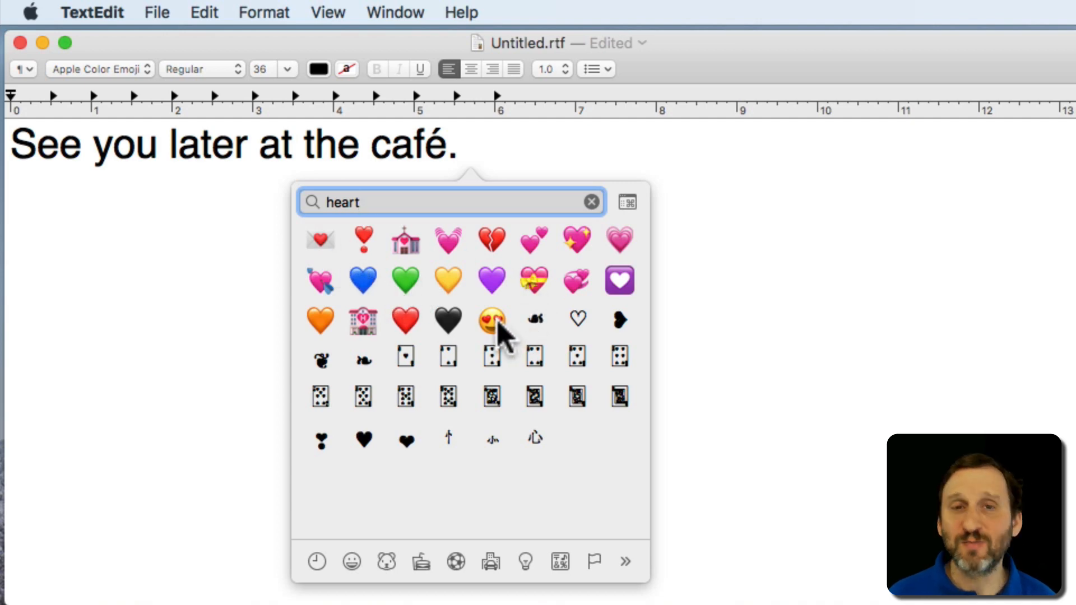
mouse_move(473, 370)
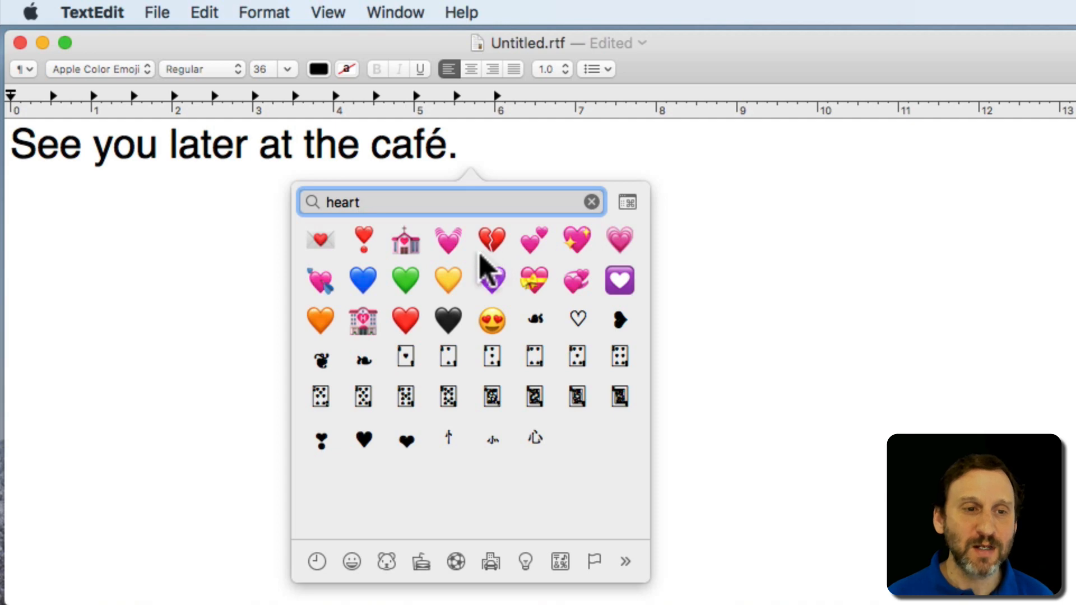
double_click(489, 239)
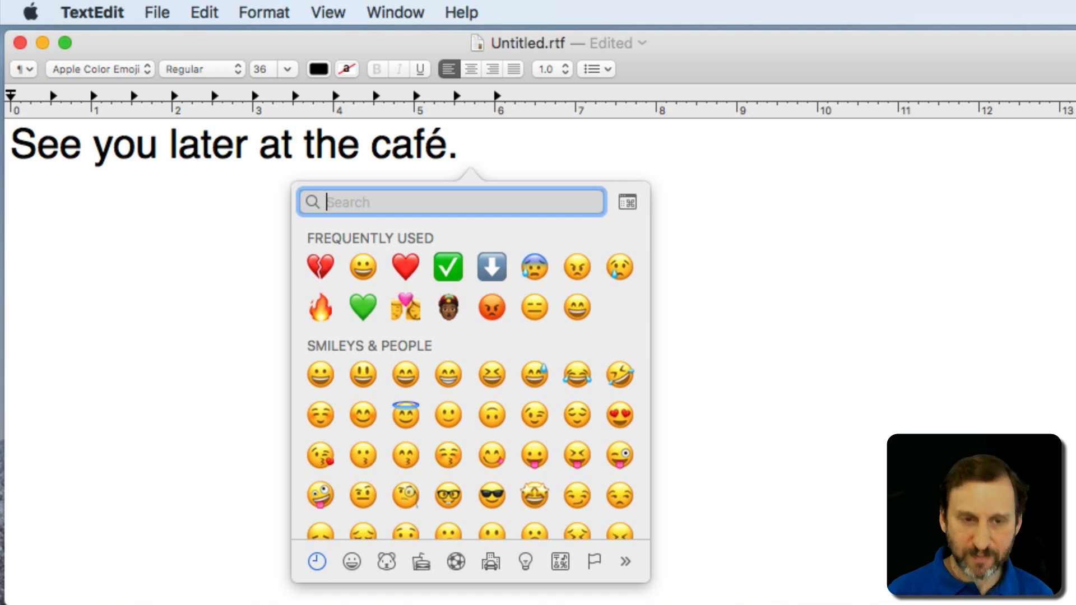
Search the viewer for 'root' symbols, then replace the search with 'arr'
type("root")
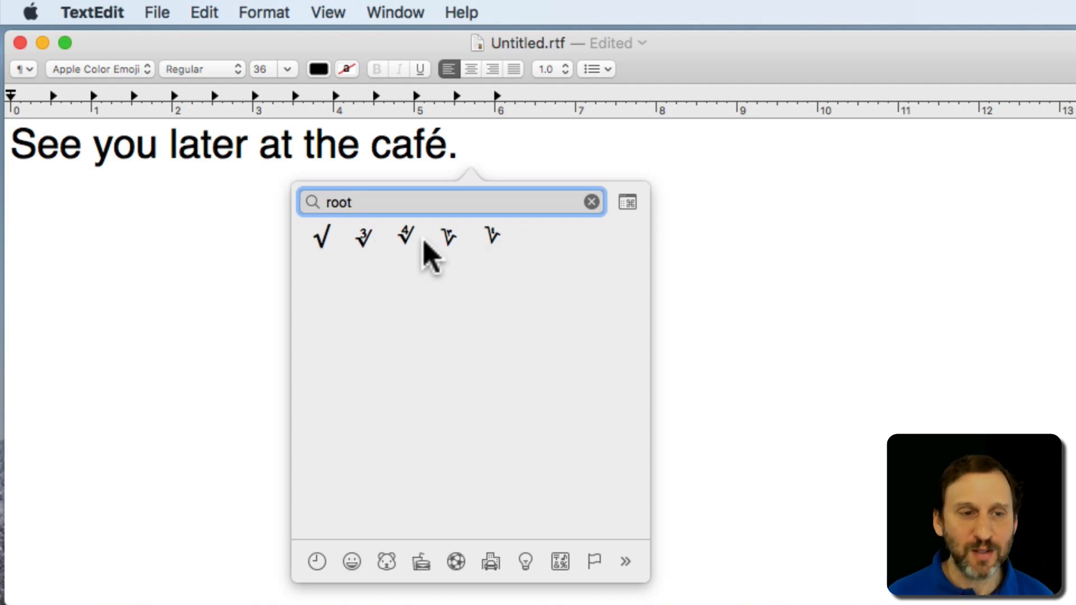
type("arr")
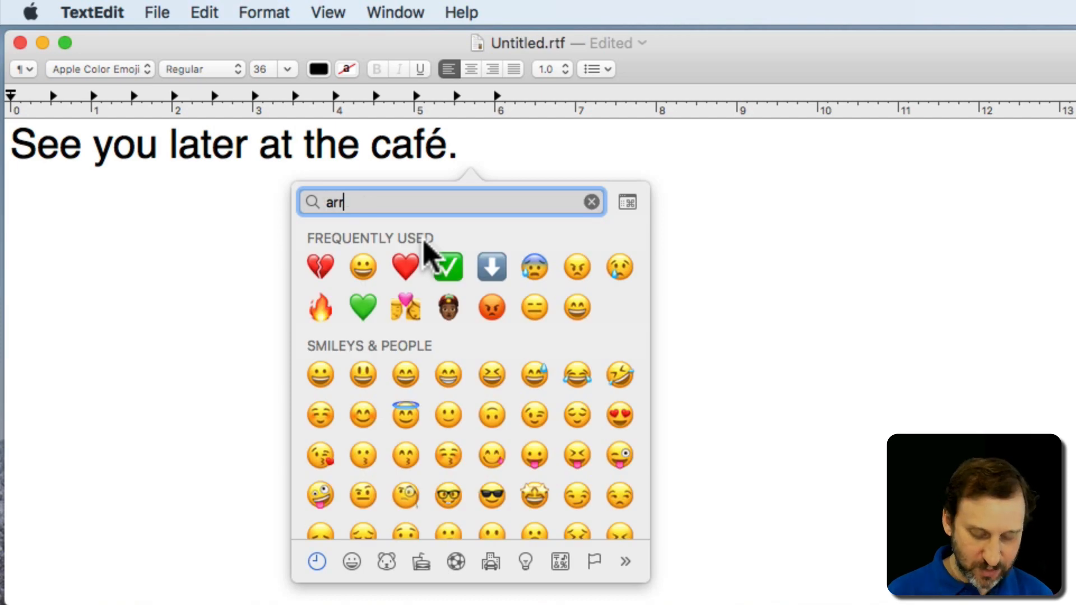